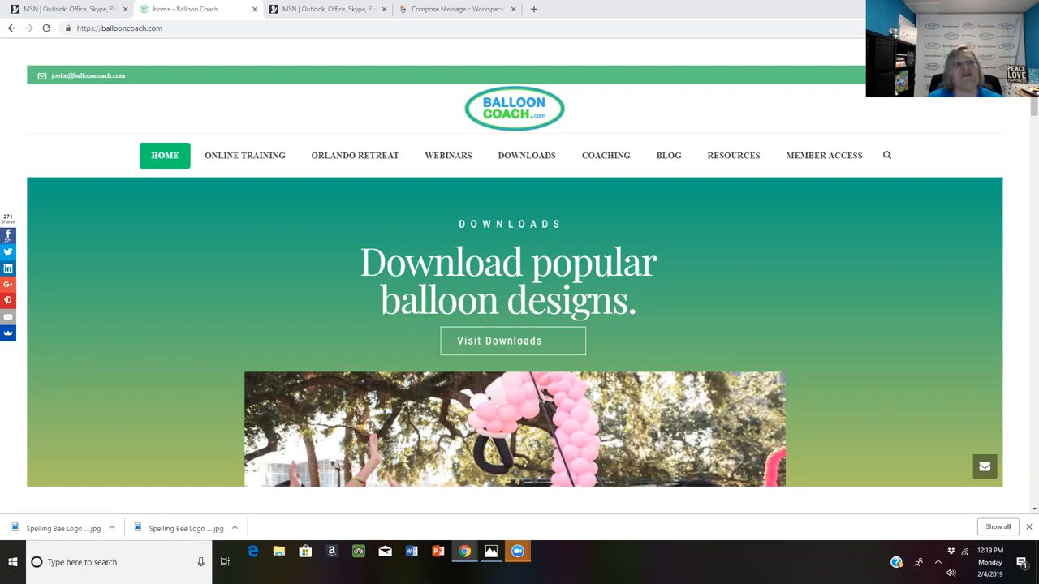
mouse_move(354, 155)
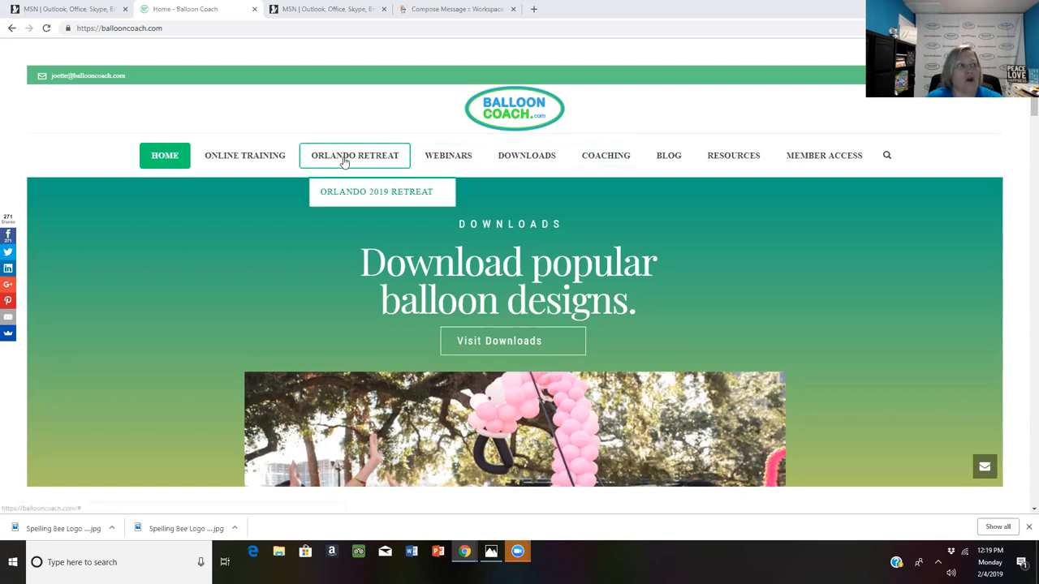
mouse_move(331, 122)
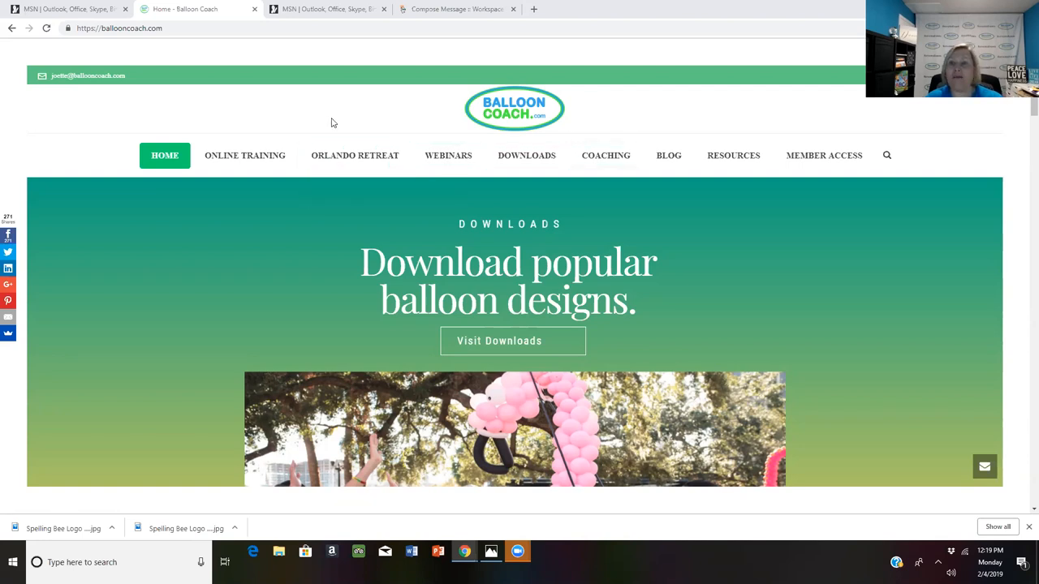
mouse_move(448, 156)
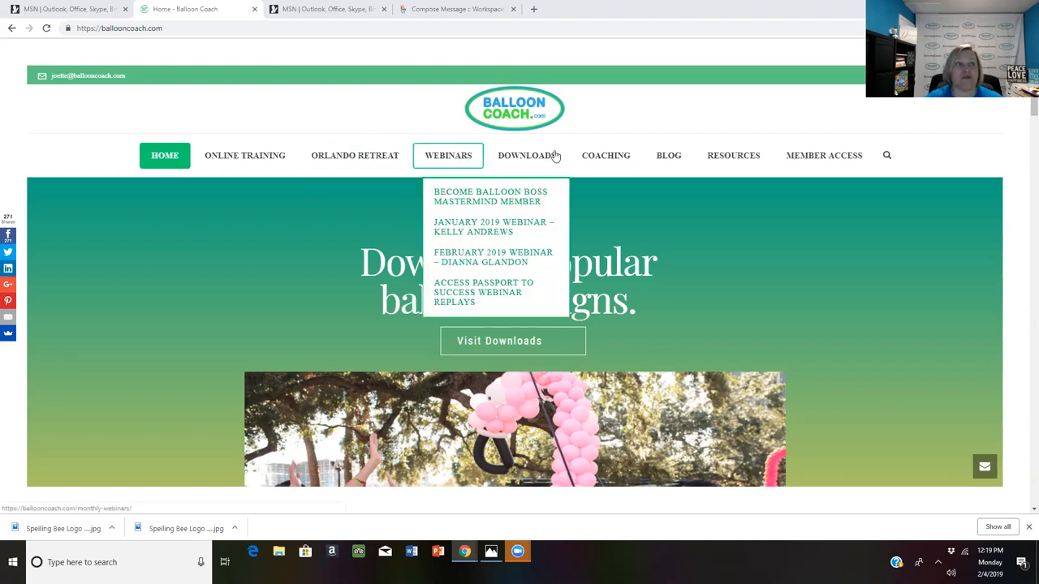
mouse_move(669, 155)
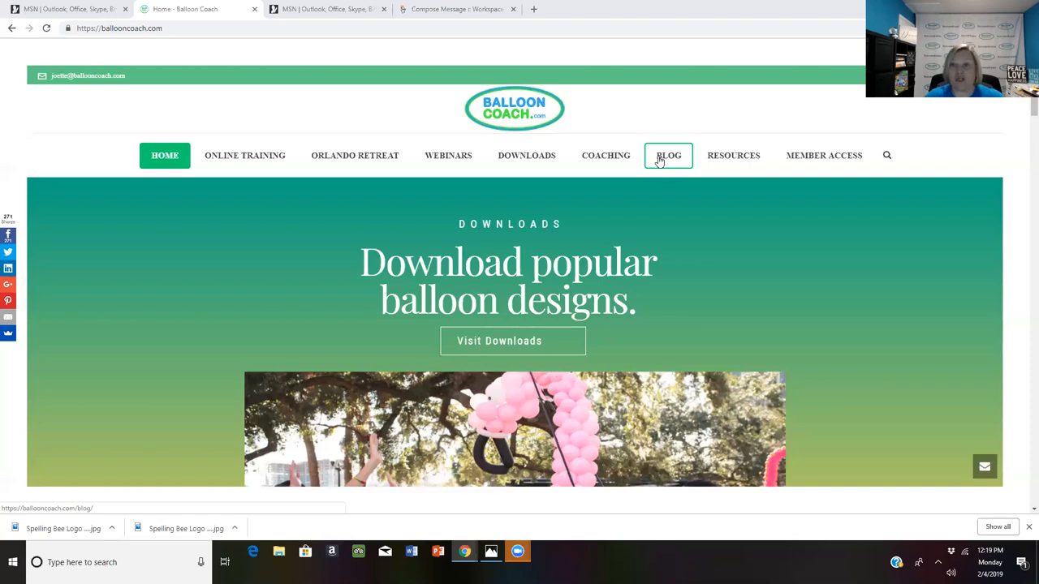
Browse down the home page, then choose 'Become Balloon Boss Mastermind Member' from Online Training.
scroll("down", 3)
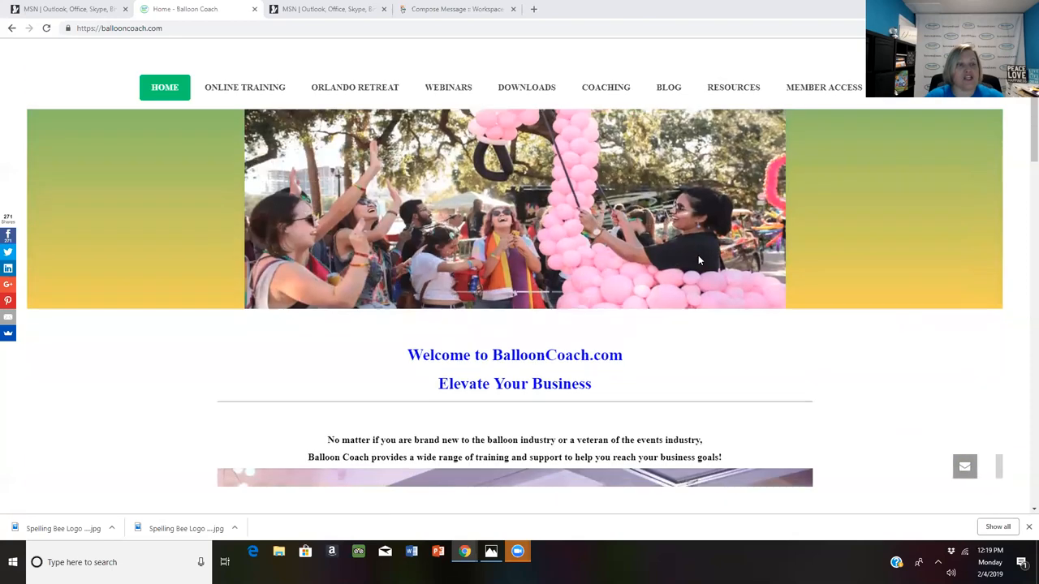
scroll("down", 3)
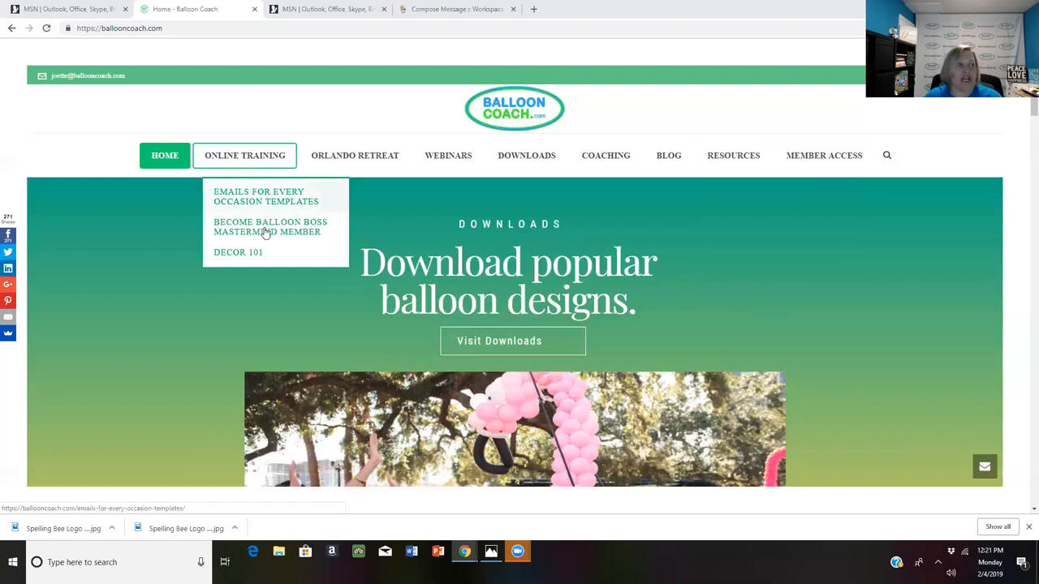
left_click(270, 227)
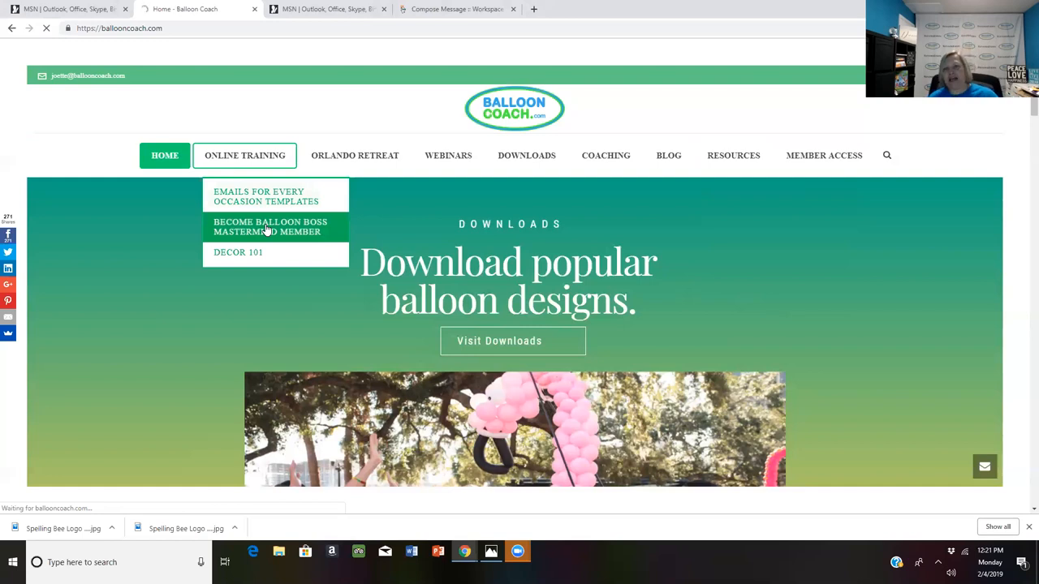
left_click(269, 227)
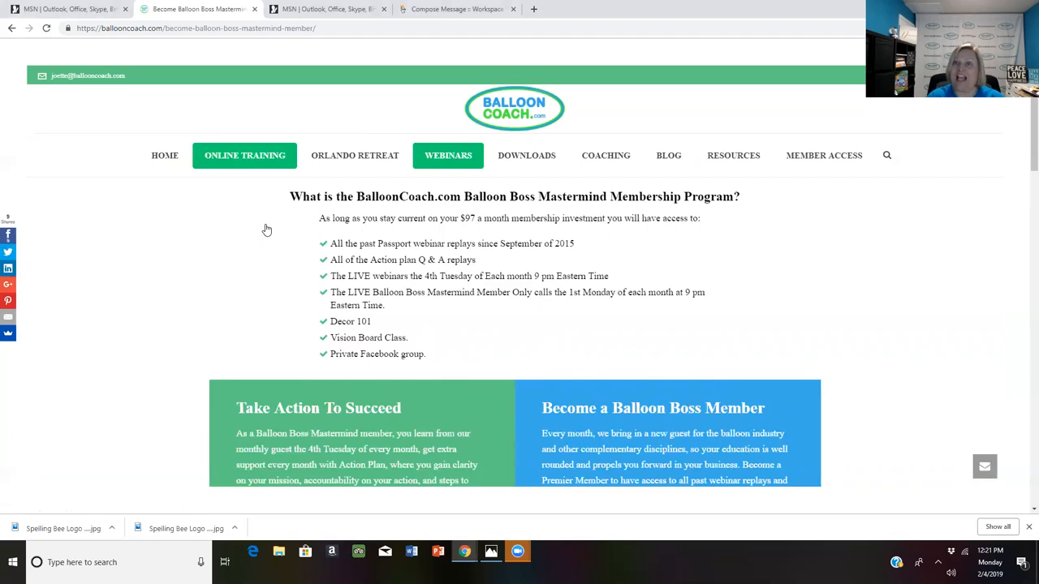
mouse_move(511, 260)
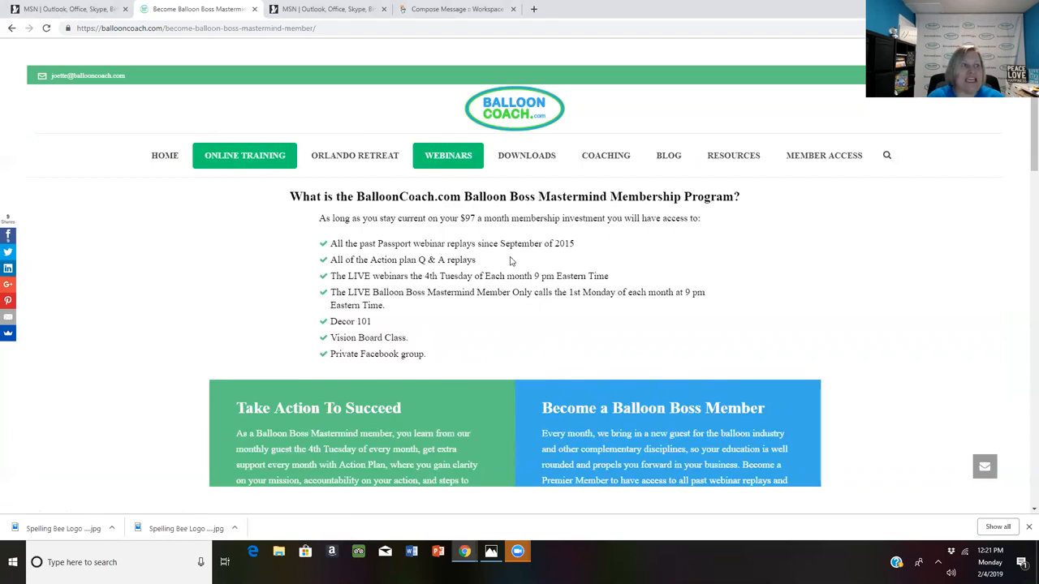
mouse_move(526, 268)
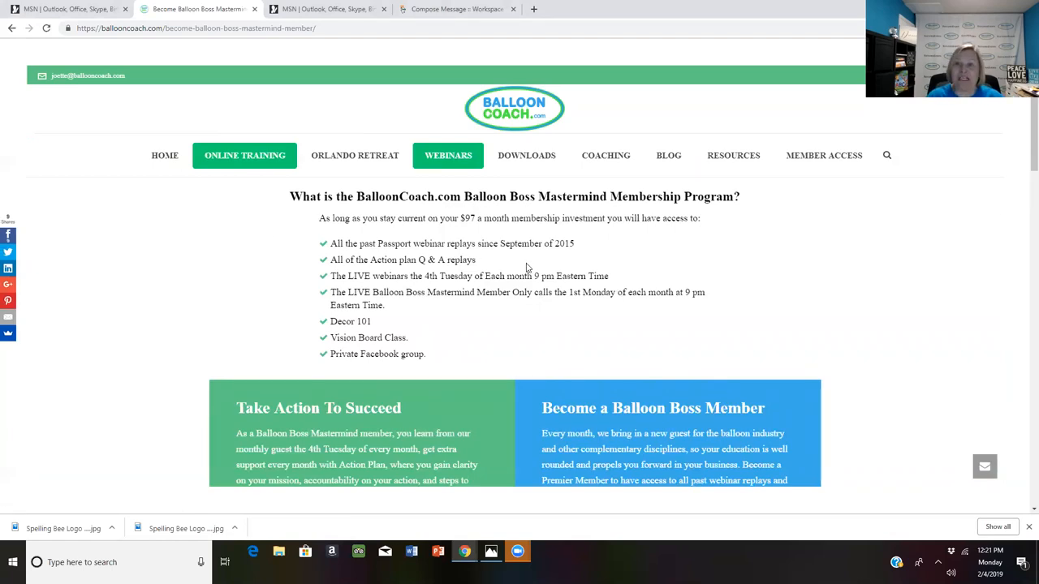
Scroll the membership page to view the Take Action To Succeed and member signup sections.
scroll("down", 3)
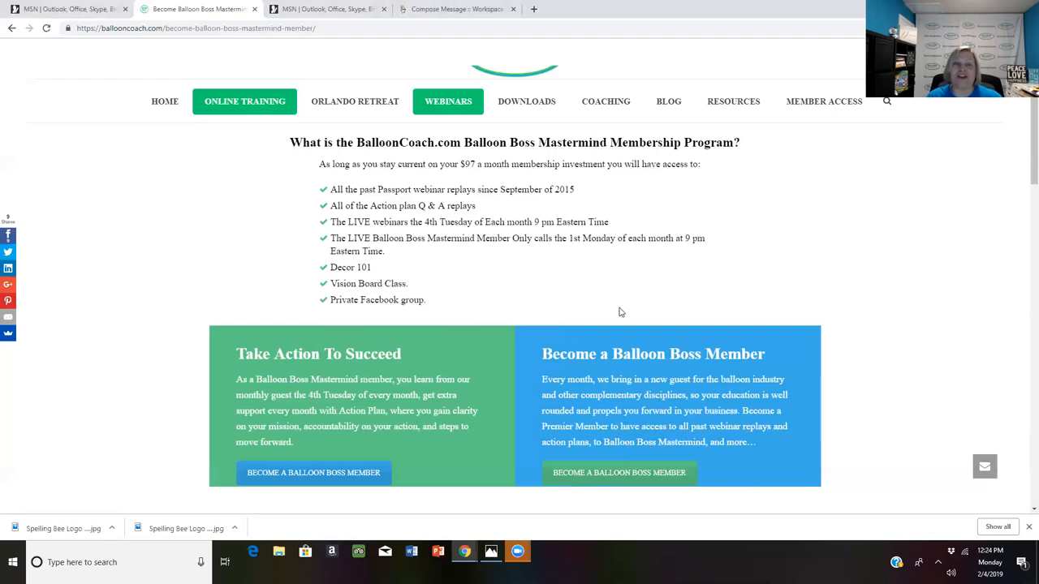
mouse_move(625, 309)
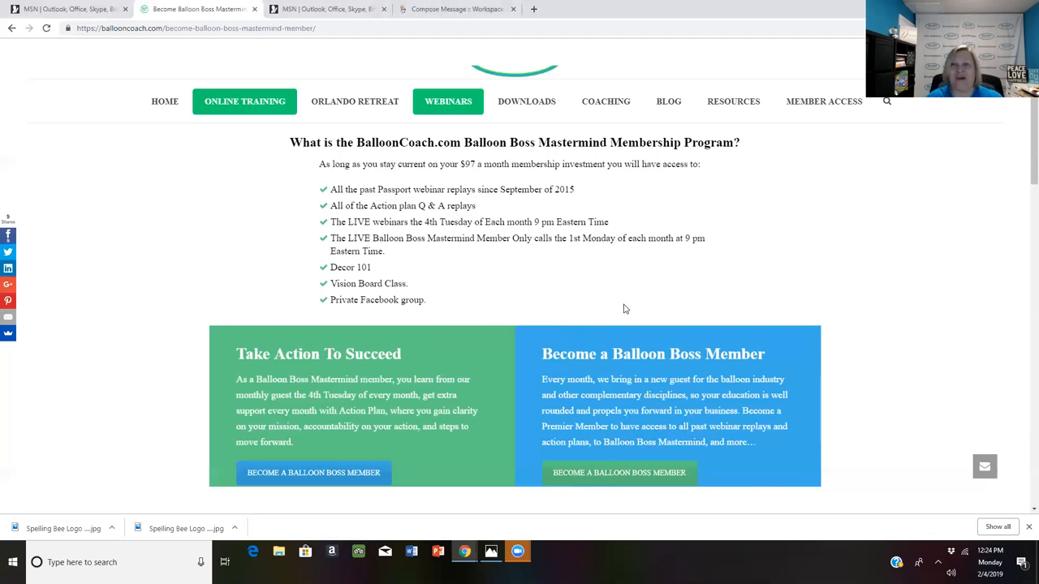